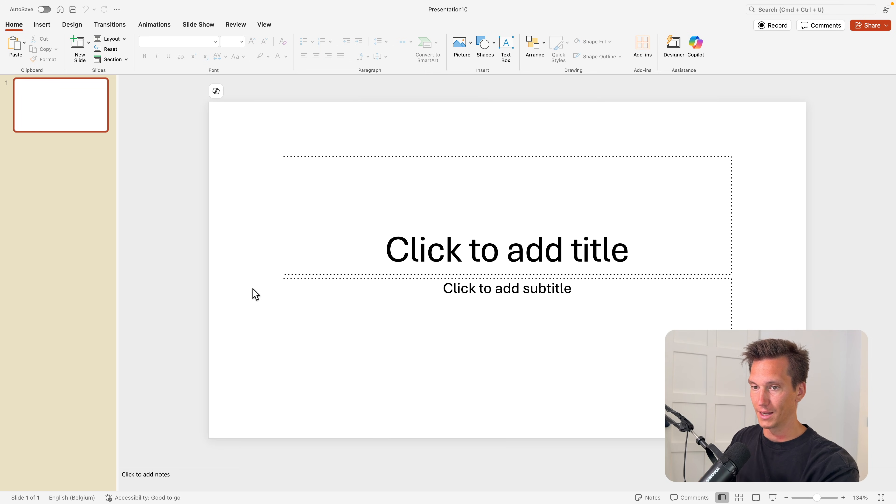
Step: Apply the Blank layout so the title and subtitle placeholders disappear
{"action": "left_click", "coordinate": [109, 38]}
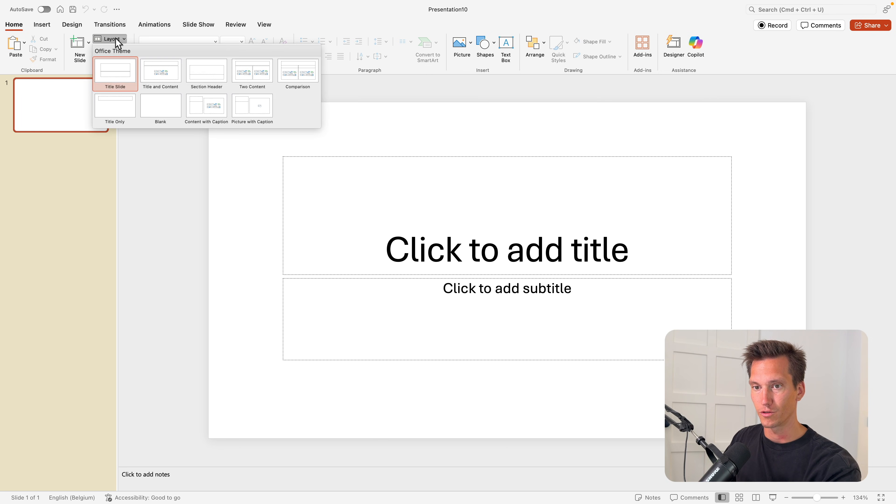
{"action": "left_click", "coordinate": [160, 105]}
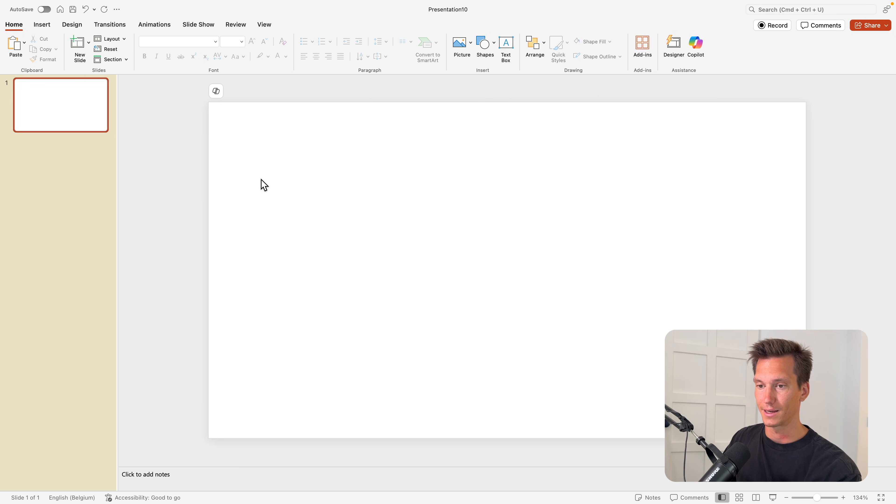
Step: From the Design variants, apply a Custom colour palette to the presentation
{"action": "left_click", "coordinate": [72, 24]}
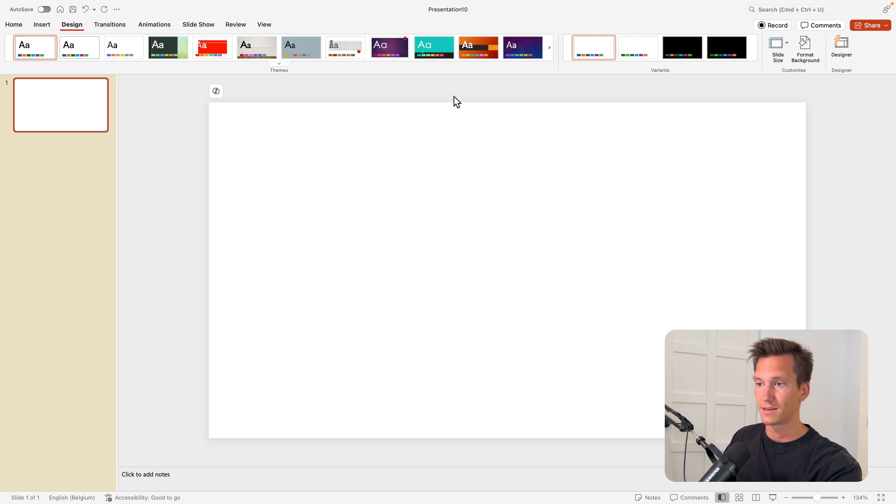
{"action": "left_click", "coordinate": [660, 63]}
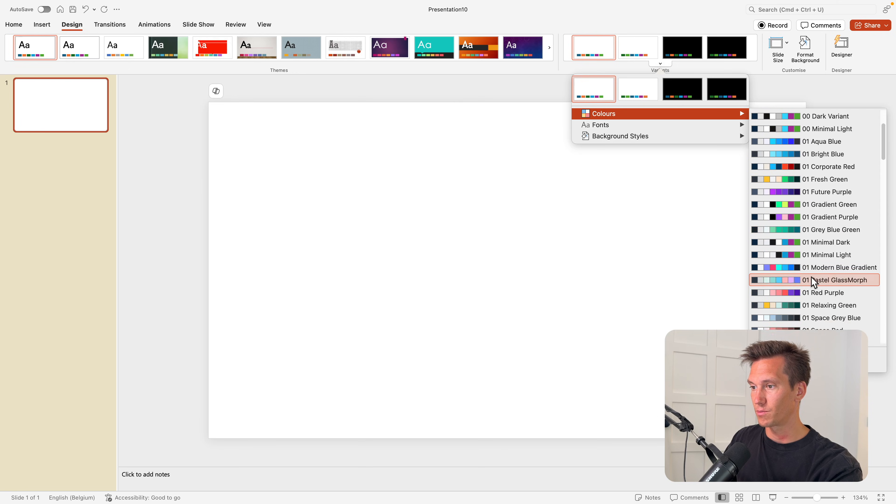
{"action": "scroll", "scroll_direction": "down", "scroll_amount": 3}
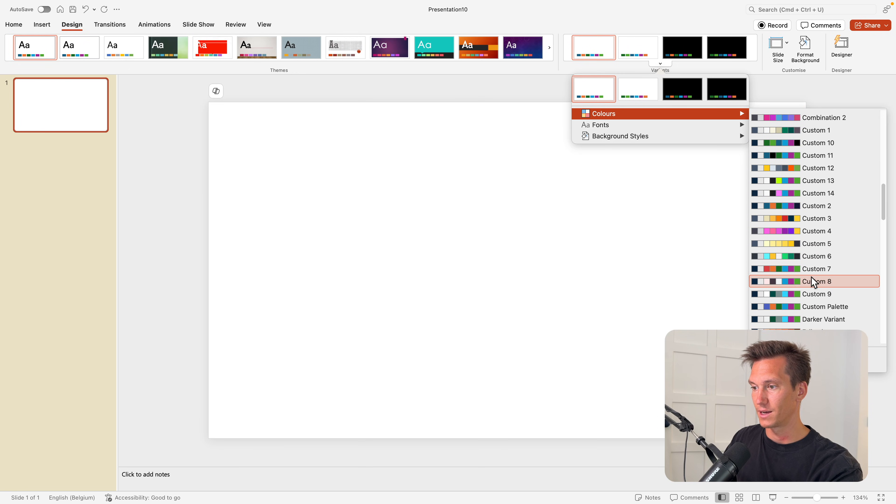
{"action": "left_click", "coordinate": [816, 281]}
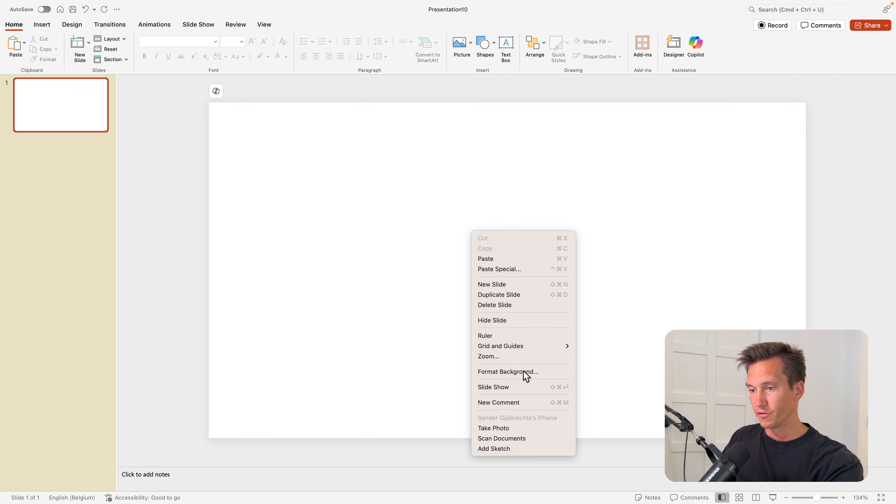
Step: Format the background as a dark orange radial gradient fill
{"action": "left_click", "coordinate": [508, 371]}
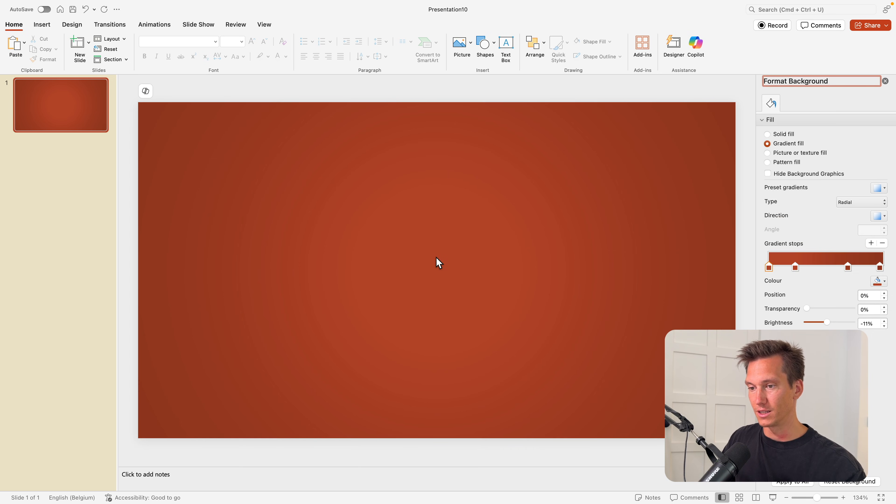
{"action": "left_click", "coordinate": [484, 46]}
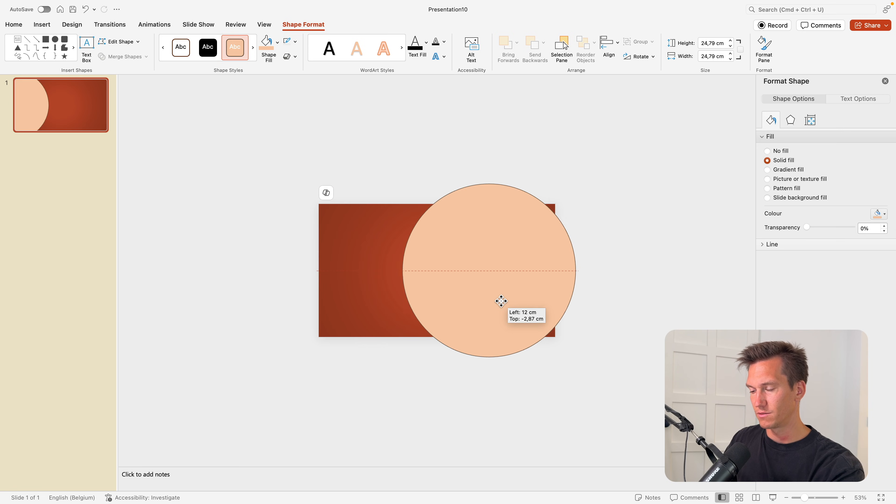
Step: Position the large peach circle and Option-drag duplicates into a row of overlapping circles
{"action": "left_click_drag", "start_coordinate": [501, 302], "coordinate": [515, 296]}
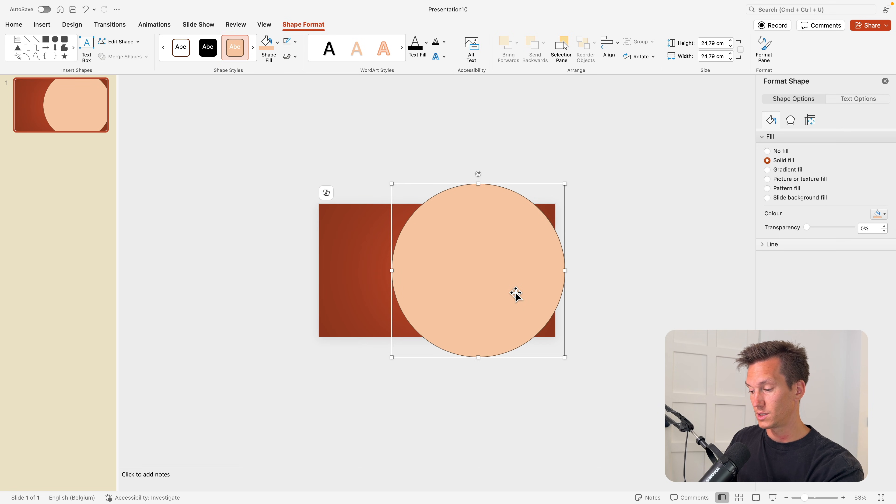
{"action": "left_click_drag", "start_coordinate": [514, 295], "coordinate": [490, 295]}
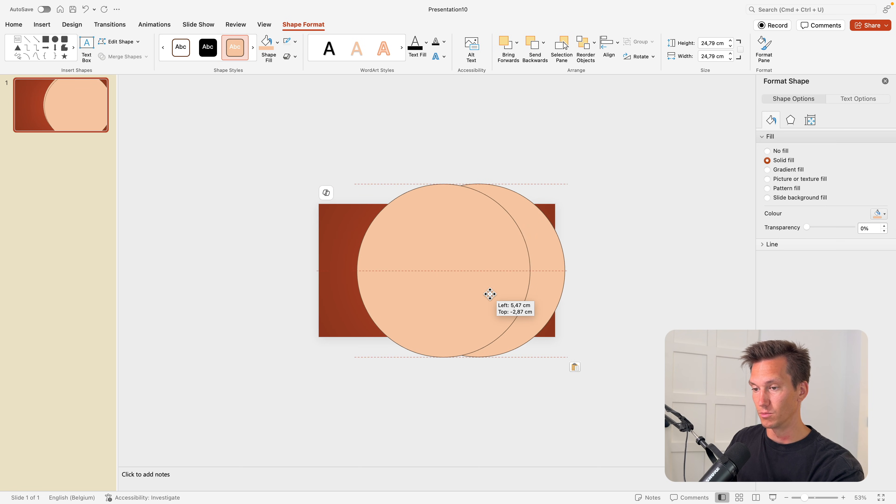
{"action": "left_click_drag", "start_coordinate": [490, 295], "coordinate": [521, 285]}
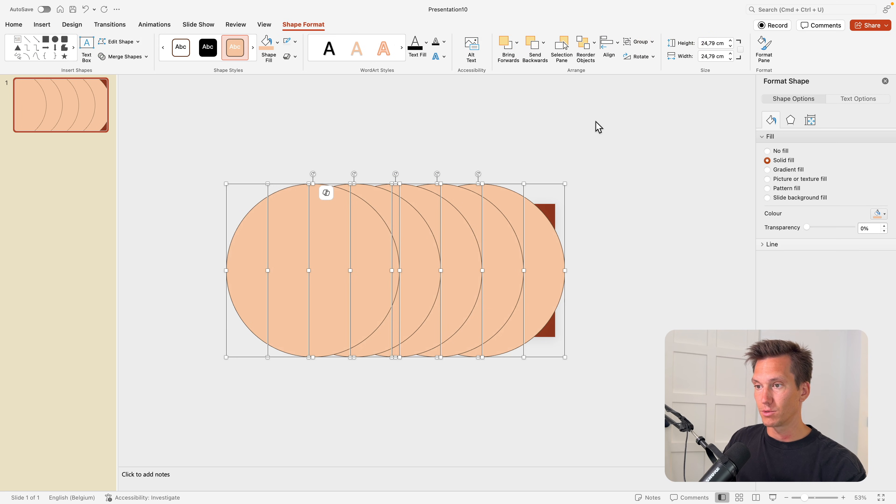
{"action": "left_click", "coordinate": [608, 43]}
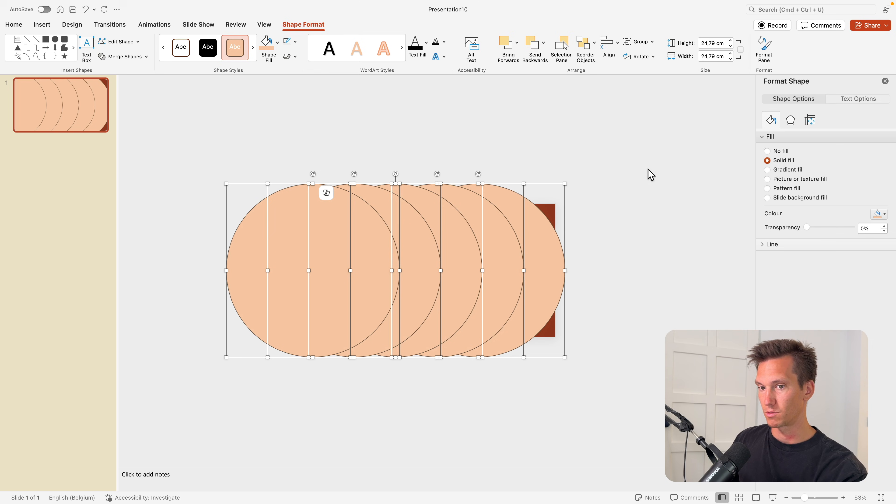
{"action": "left_click", "coordinate": [13, 25]}
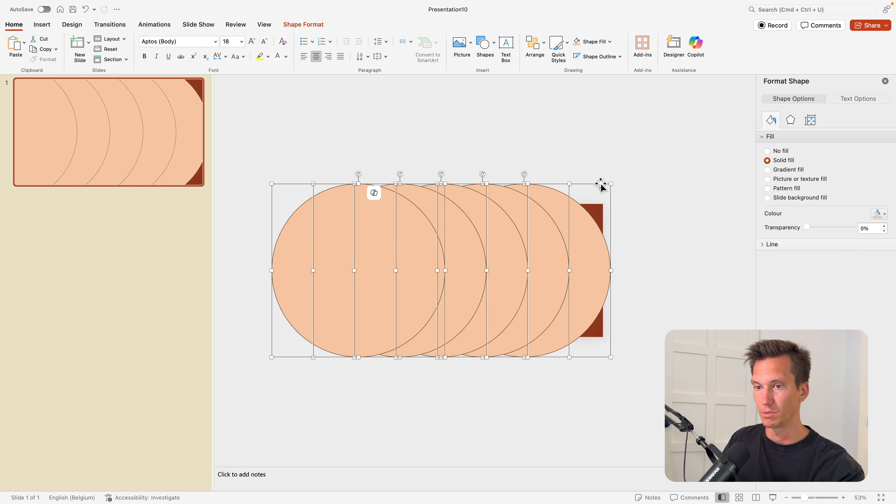
{"action": "mouse_move", "coordinate": [624, 60]}
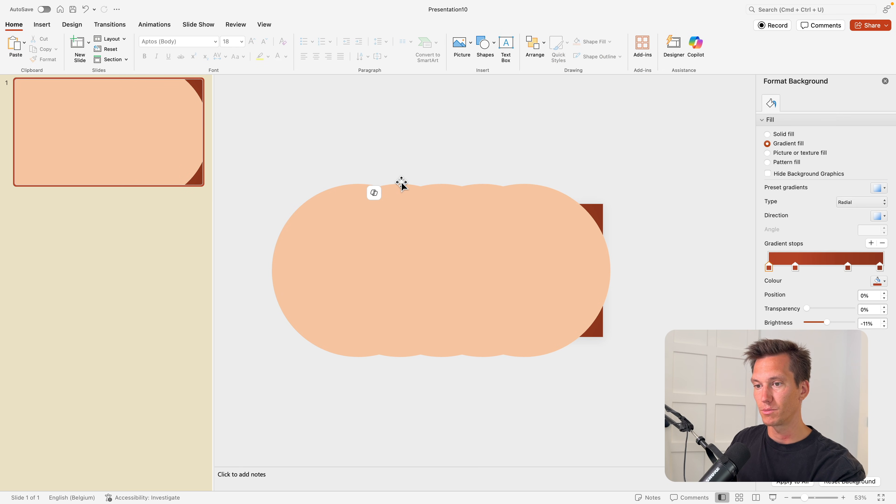
Step: Fill each circle with a progressively darker orange theme colour from left to right
{"action": "left_click", "coordinate": [400, 268]}
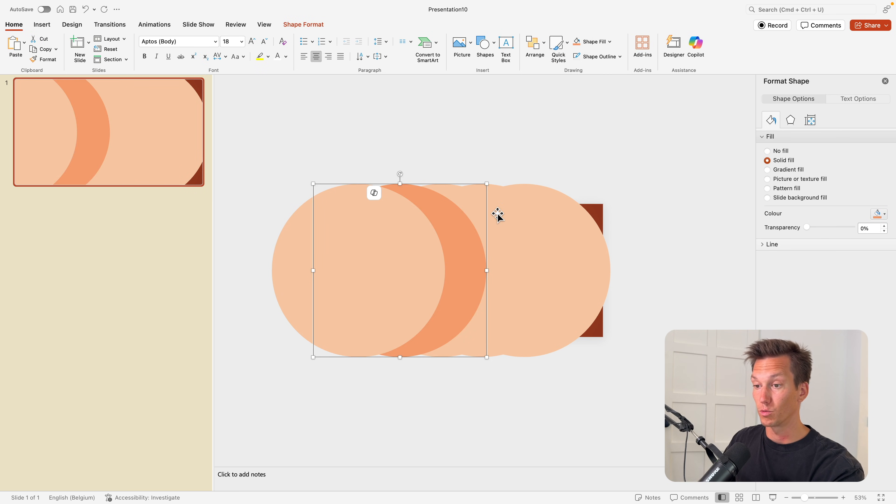
{"action": "left_click", "coordinate": [590, 41]}
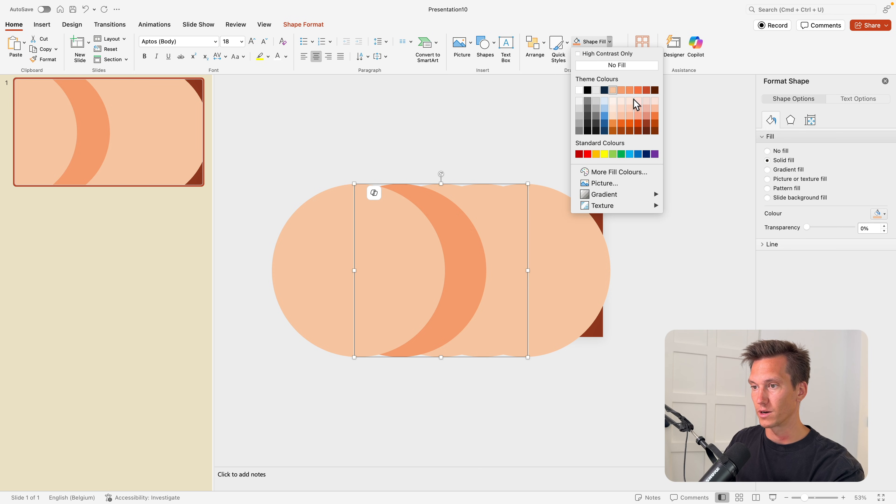
{"action": "left_click_drag", "start_coordinate": [440, 267], "coordinate": [482, 267]}
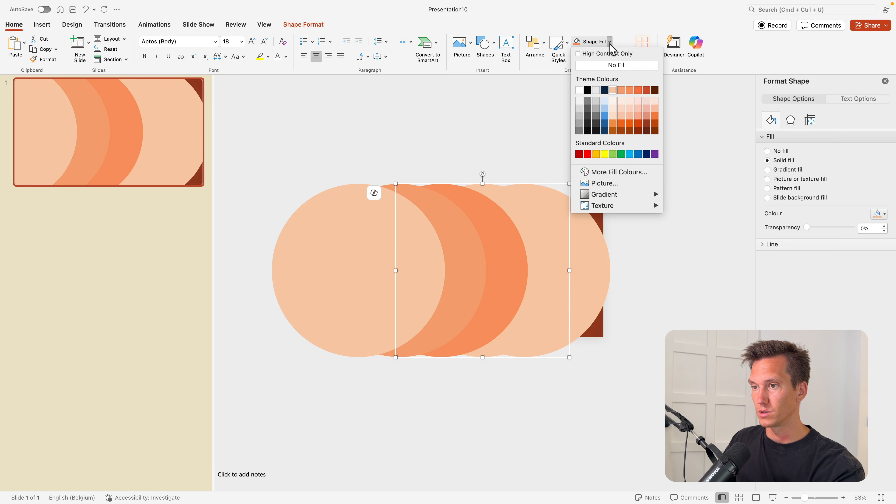
{"action": "left_click", "coordinate": [628, 89]}
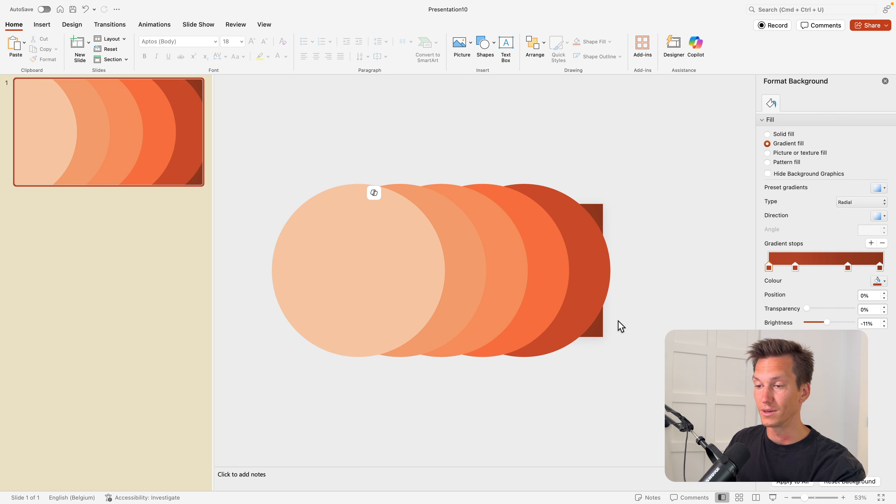
{"action": "left_click", "coordinate": [573, 253]}
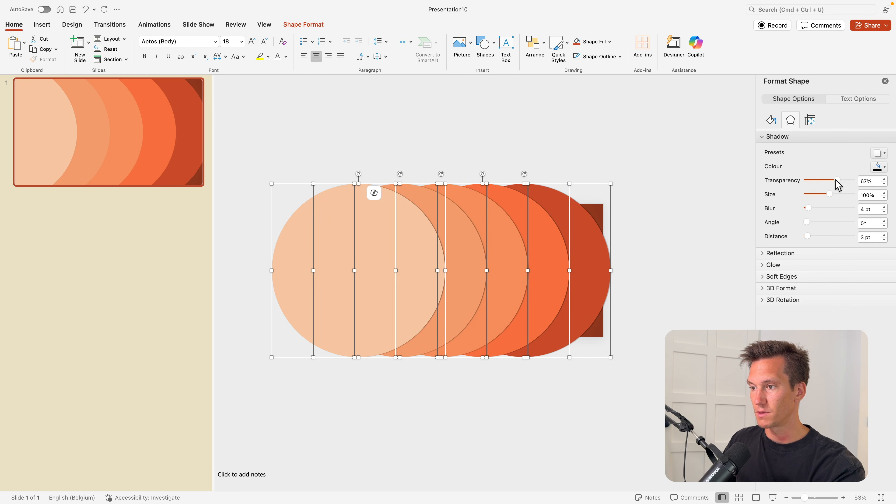
Step: Raise the shadow transparency so the circles' drop shadows look softer
{"action": "left_click_drag", "start_coordinate": [806, 208], "coordinate": [815, 208]}
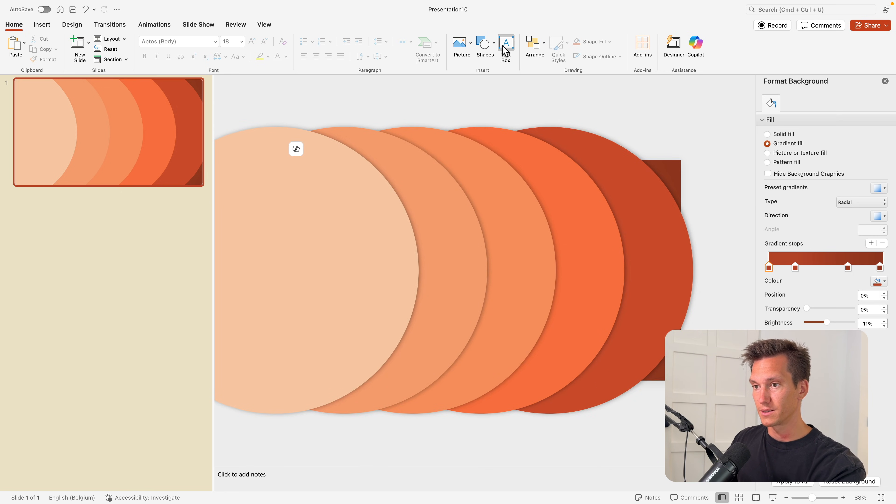
Step: Draw a text box on the second circle with a large bold A and smaller 'Lorem Ipsum' below
{"action": "left_click_drag", "start_coordinate": [426, 204], "coordinate": [477, 244]}
{"action": "type", "text": "A"}
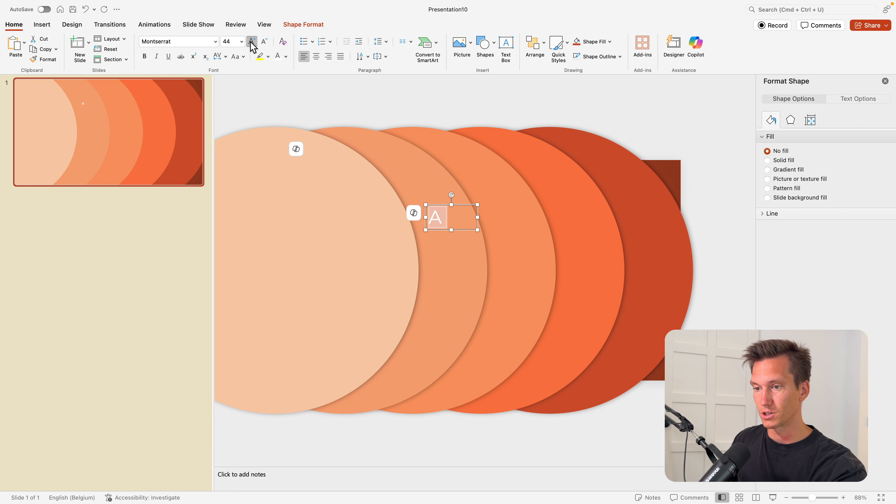
{"action": "left_click", "coordinate": [252, 41]}
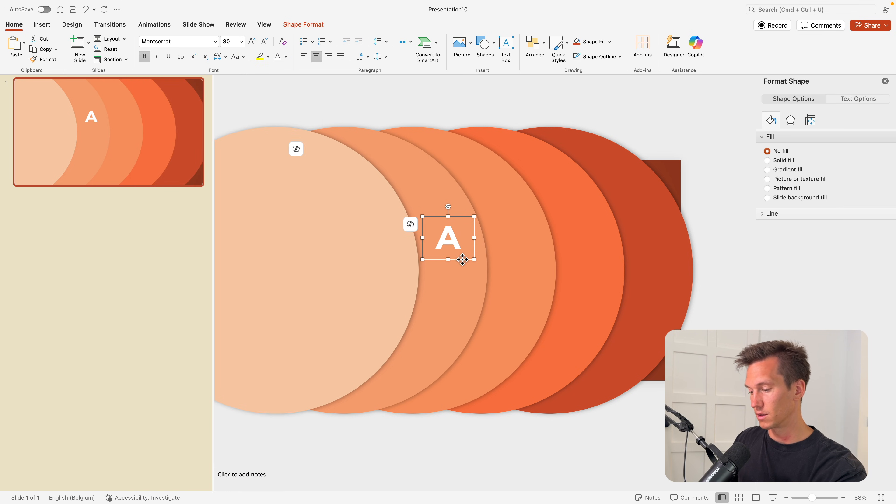
{"action": "left_click", "coordinate": [263, 41]}
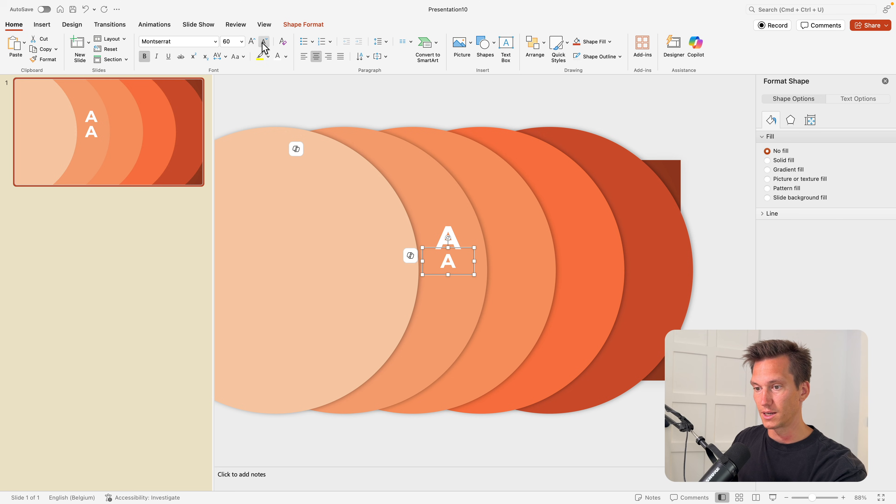
{"action": "left_click", "coordinate": [216, 42]}
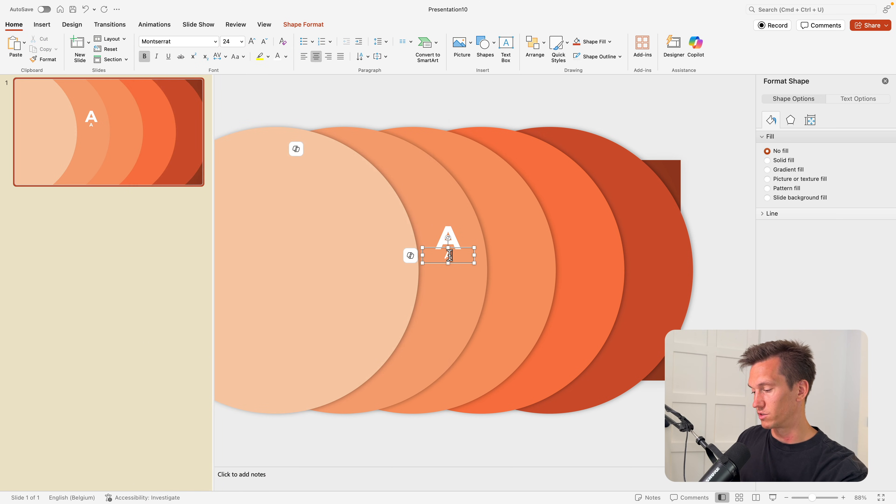
{"action": "type", "text": "Lorem"}
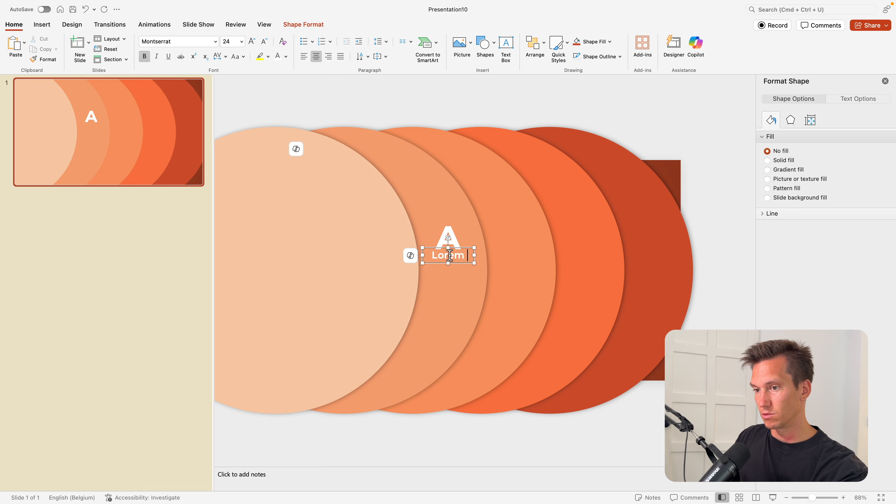
{"action": "type", "text": "Ipsum"}
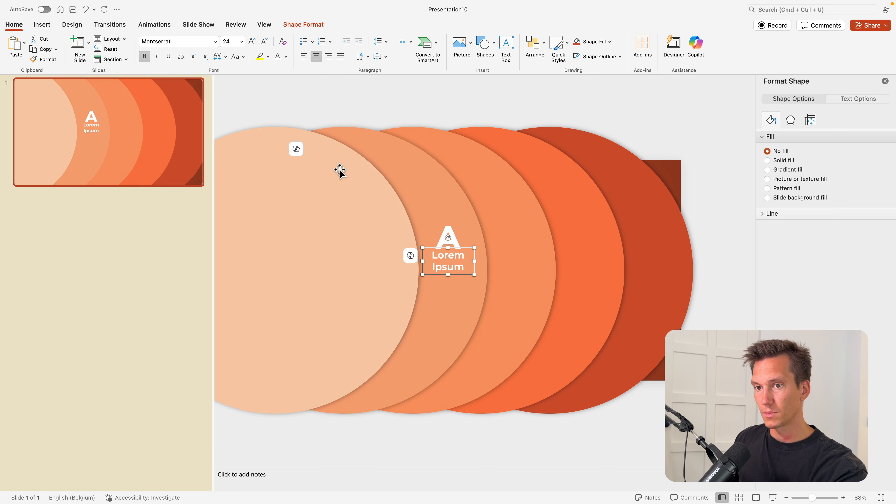
Step: Reposition the A block higher and shrink its body paragraph text
{"action": "left_click", "coordinate": [228, 41]}
{"action": "type", "text": "16"}
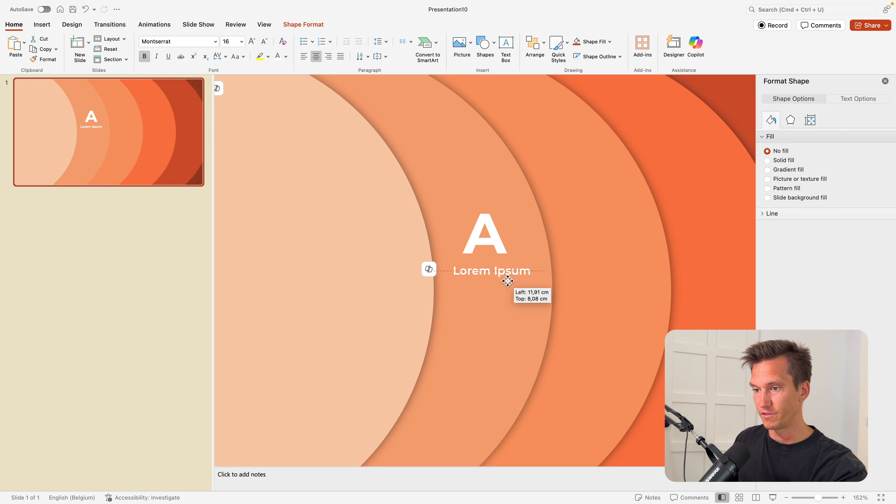
{"action": "left_click_drag", "start_coordinate": [508, 280], "coordinate": [504, 198]}
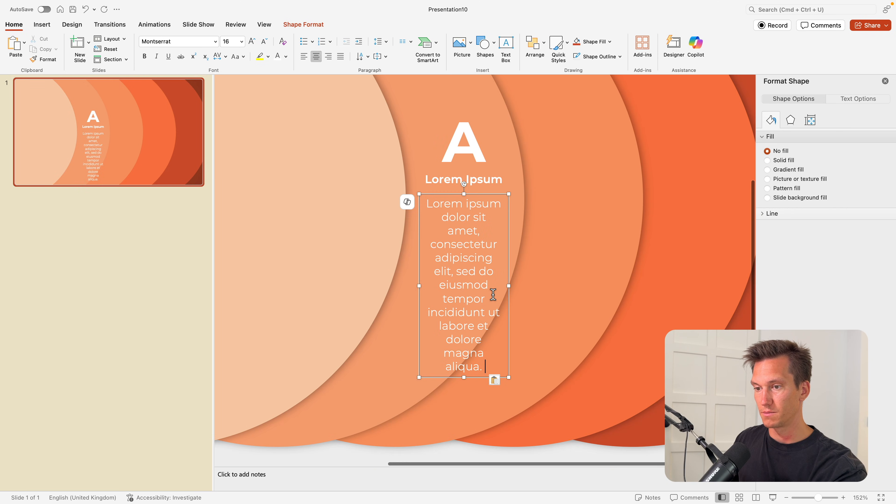
{"action": "left_click", "coordinate": [265, 41]}
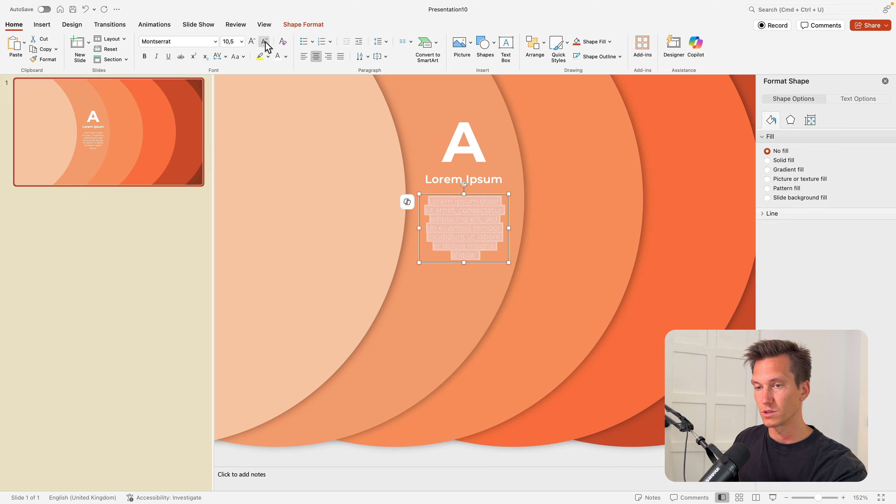
{"action": "left_click", "coordinate": [265, 41]}
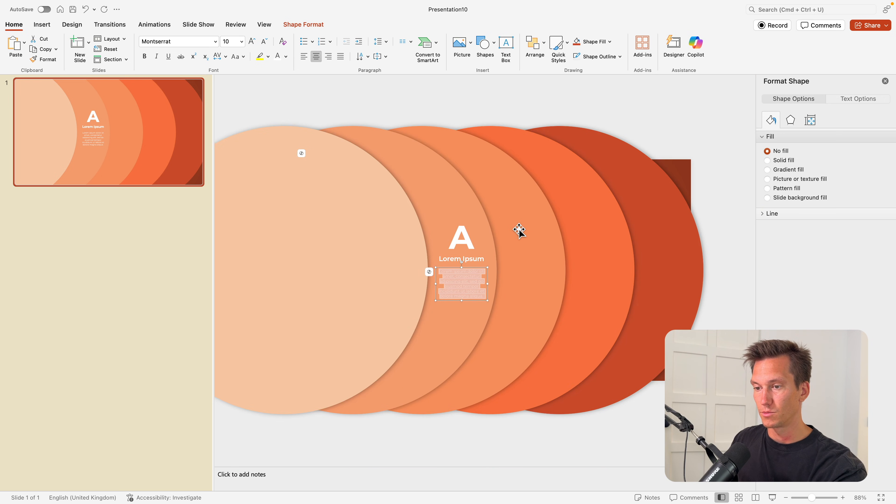
Step: Copy the step text block onto the remaining circles for labels B, C and D
{"action": "left_click", "coordinate": [462, 280]}
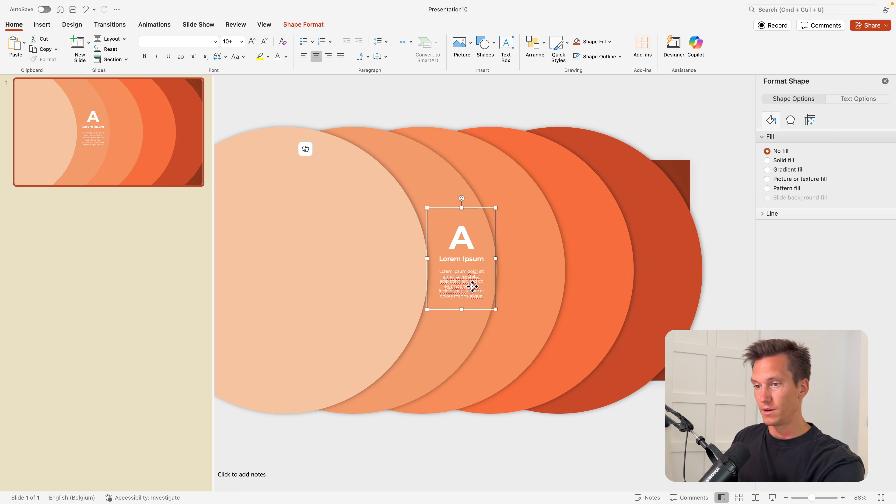
{"action": "mouse_move", "coordinate": [469, 209]}
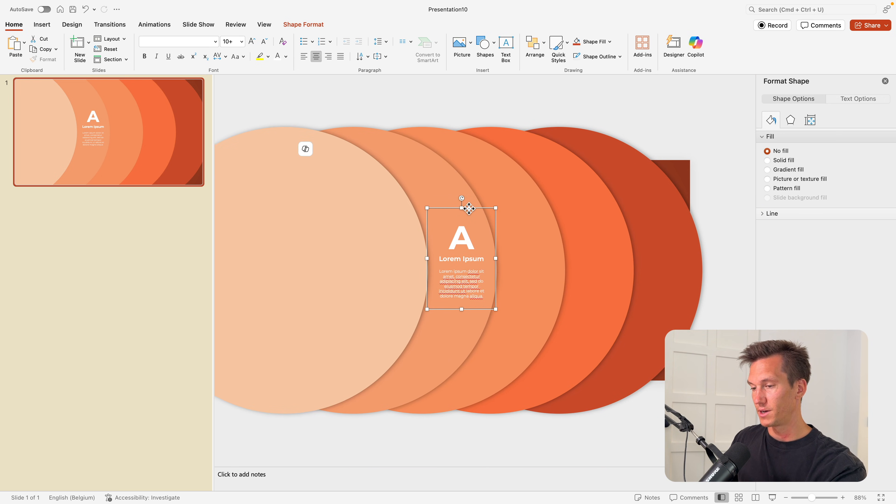
{"action": "left_click_drag", "start_coordinate": [462, 237], "coordinate": [529, 237]}
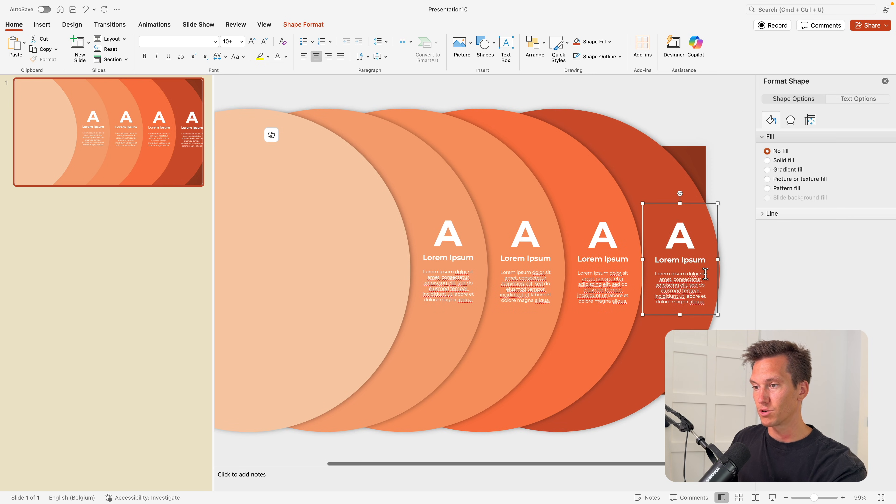
{"action": "mouse_move", "coordinate": [206, 137]}
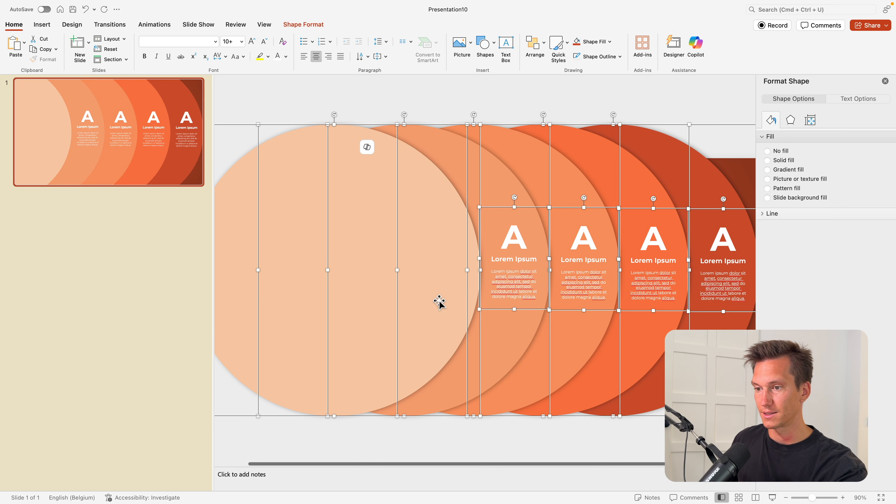
{"action": "left_click", "coordinate": [583, 237]}
{"action": "type", "text": "B"}
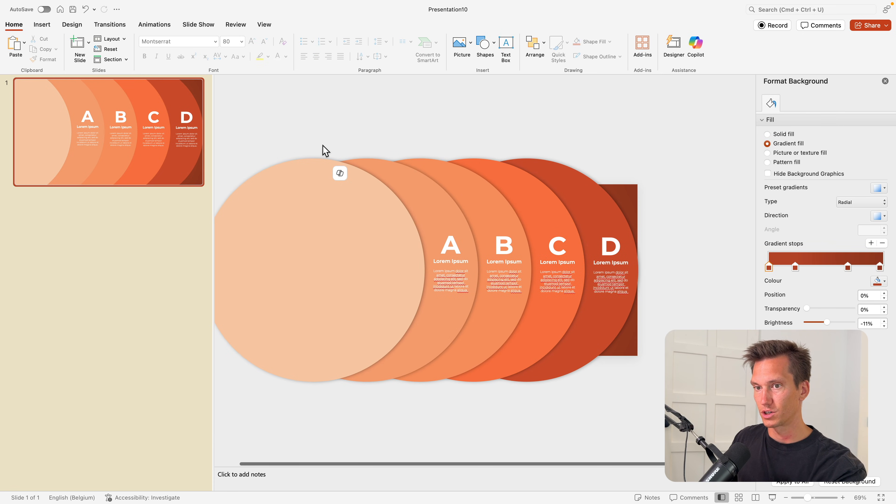
Step: Search the icon library for 'target' and insert it on the left circle
{"action": "left_click", "coordinate": [41, 25]}
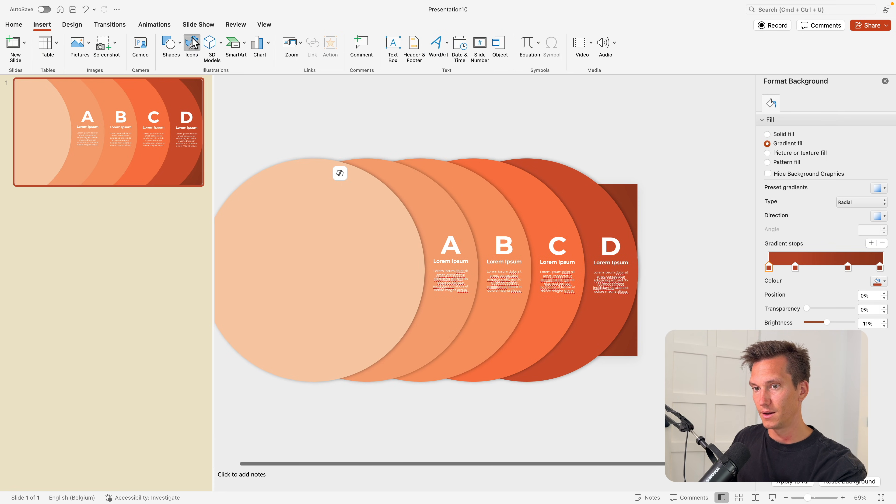
{"action": "type", "text": "target"}
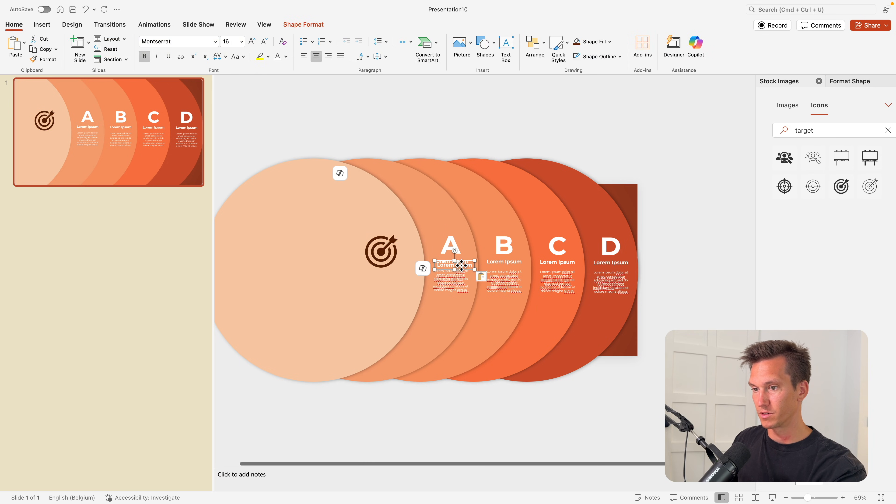
{"action": "left_click", "coordinate": [286, 57]}
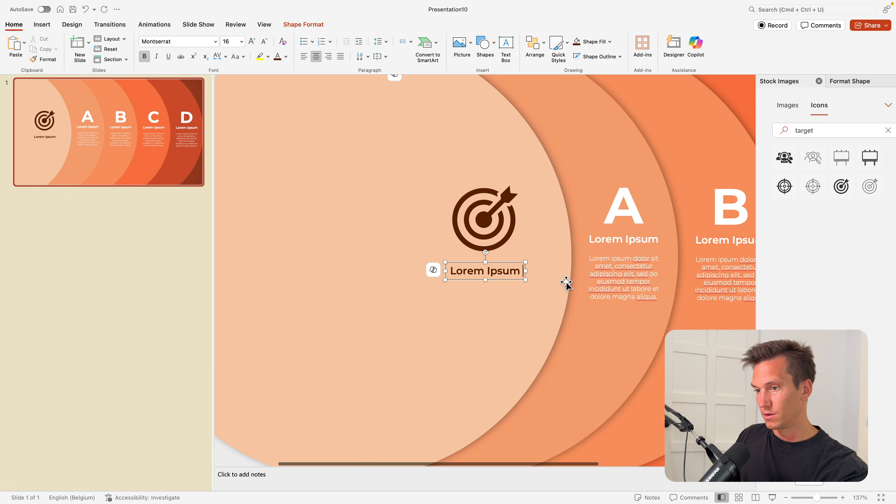
Step: Caption the icon 'Lorem Ipsum dolor sit amet.' and place it beneath the target
{"action": "type", "text": "dolor sit ame"}
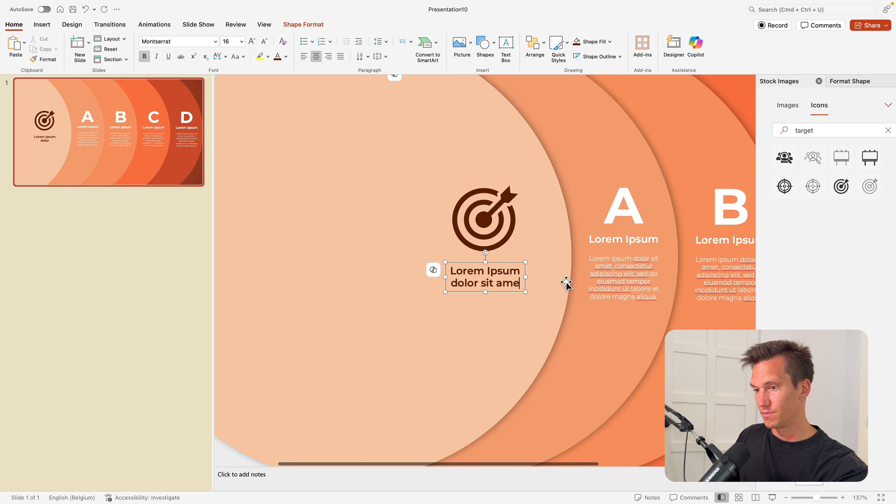
{"action": "left_click_drag", "start_coordinate": [526, 293], "coordinate": [537, 297]}
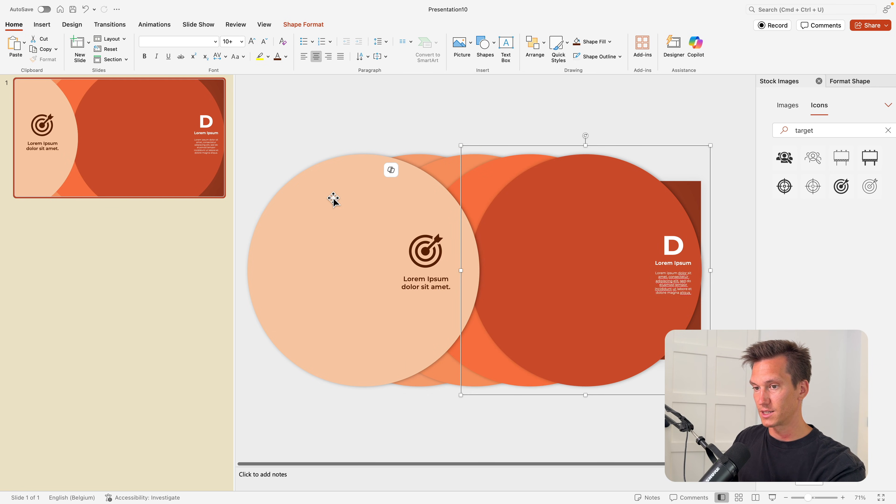
{"action": "left_click_drag", "start_coordinate": [334, 197], "coordinate": [347, 204]}
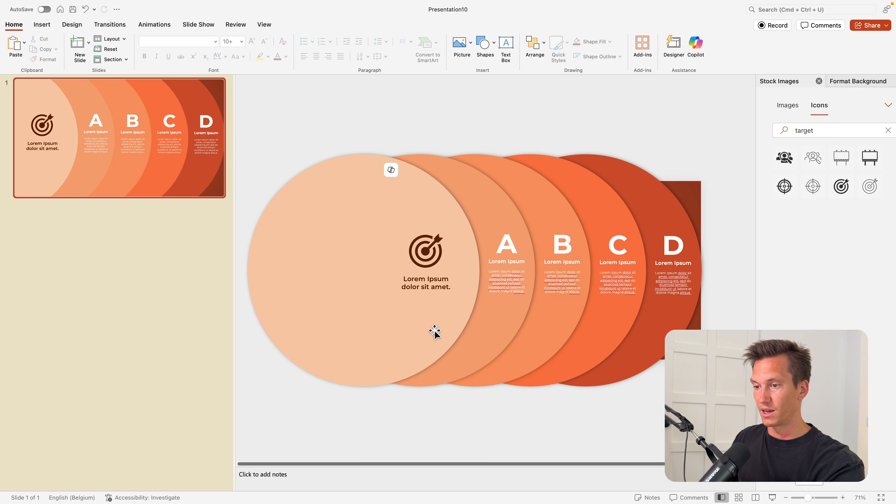
{"action": "mouse_move", "coordinate": [390, 222]}
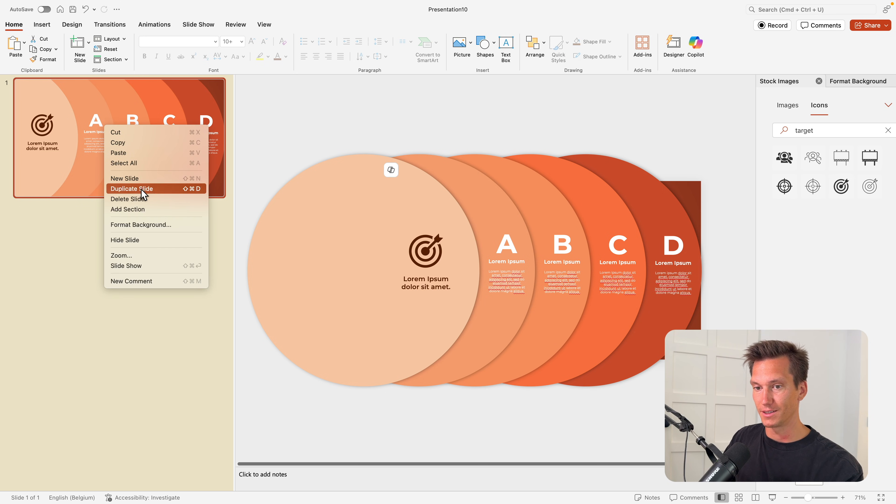
Step: Duplicate the slide, then on slide 1 drag all circles to stack at the left edge
{"action": "left_click", "coordinate": [131, 188]}
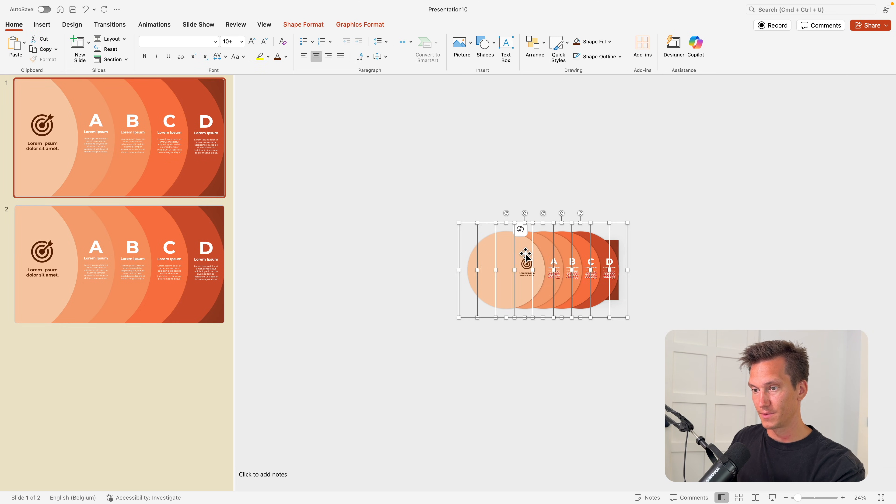
{"action": "left_click_drag", "start_coordinate": [524, 262], "coordinate": [425, 255]}
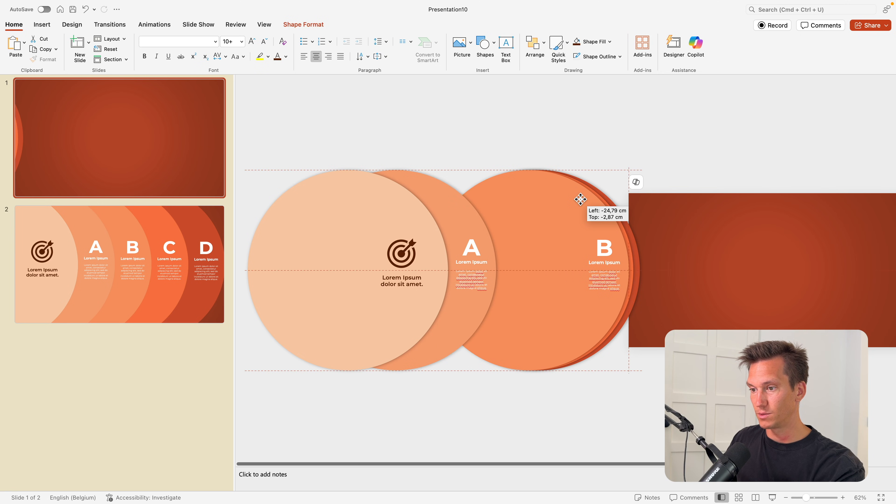
{"action": "left_click_drag", "start_coordinate": [581, 199], "coordinate": [437, 194]}
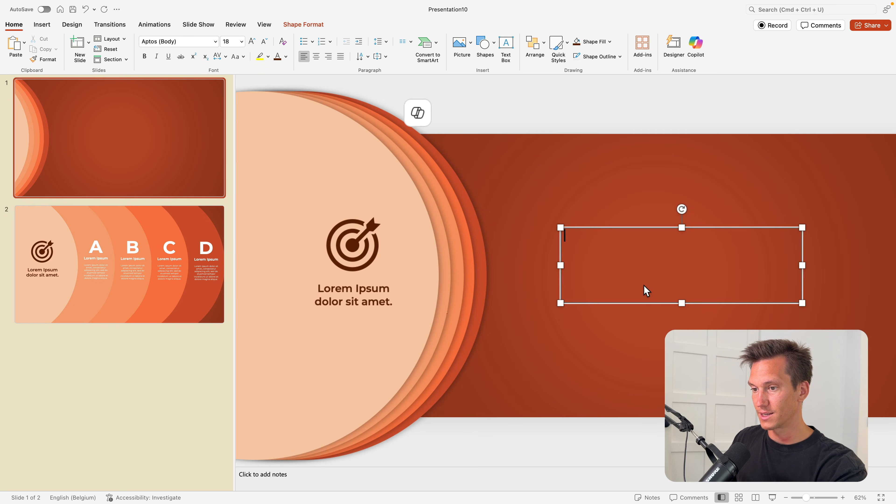
Step: Add a white STEPS title at size 115 in Montserrat Bold, without italics
{"action": "type", "text": "STEPS"}
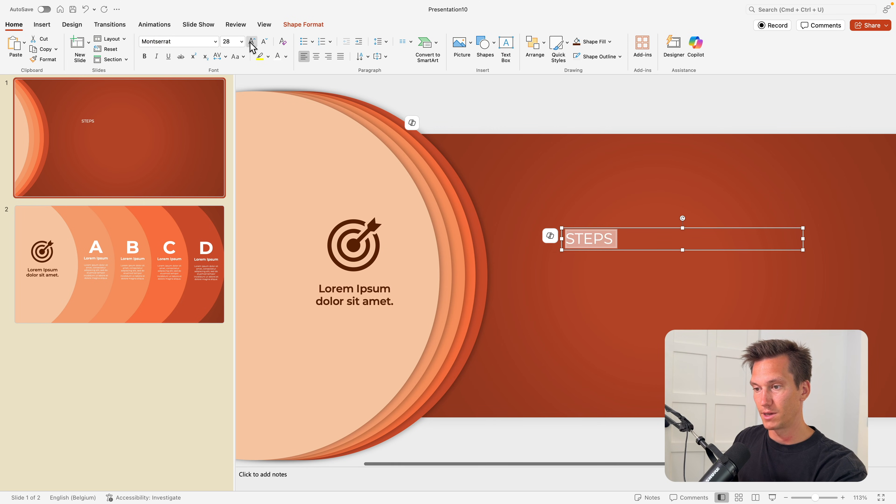
{"action": "left_click", "coordinate": [241, 41]}
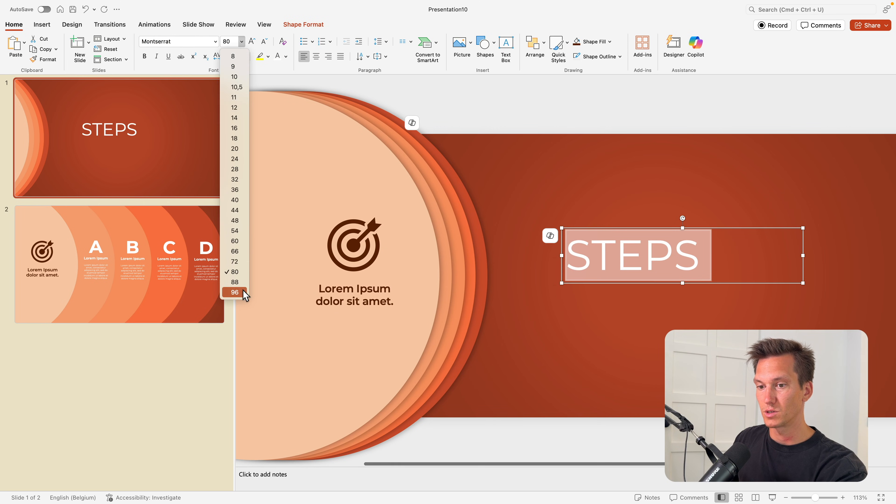
{"action": "left_click", "coordinate": [234, 293]}
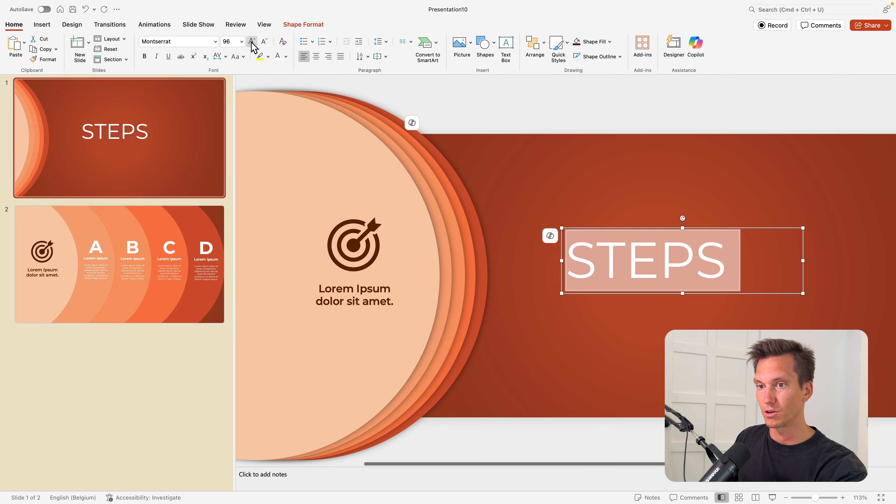
{"action": "left_click", "coordinate": [252, 41]}
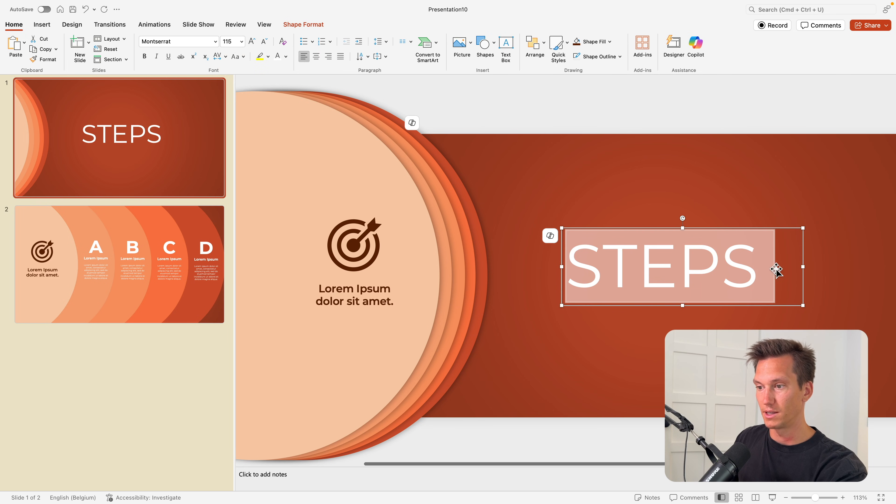
{"action": "left_click", "coordinate": [316, 56]}
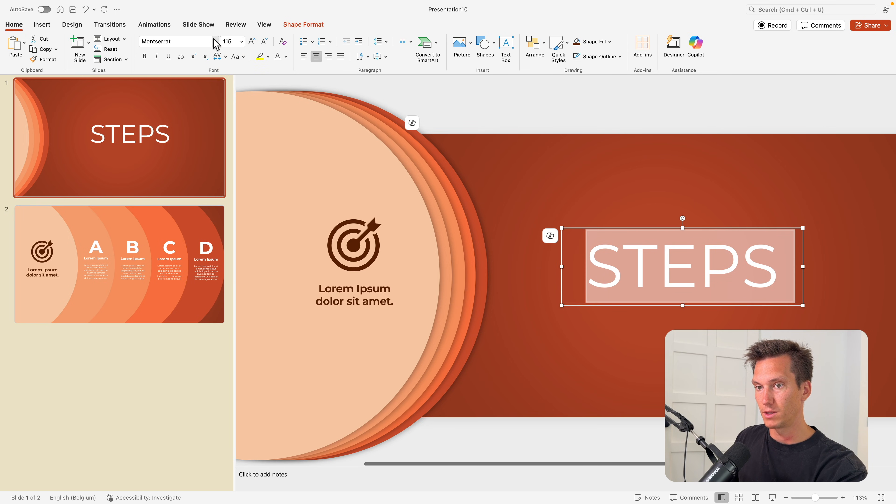
{"action": "left_click", "coordinate": [216, 41]}
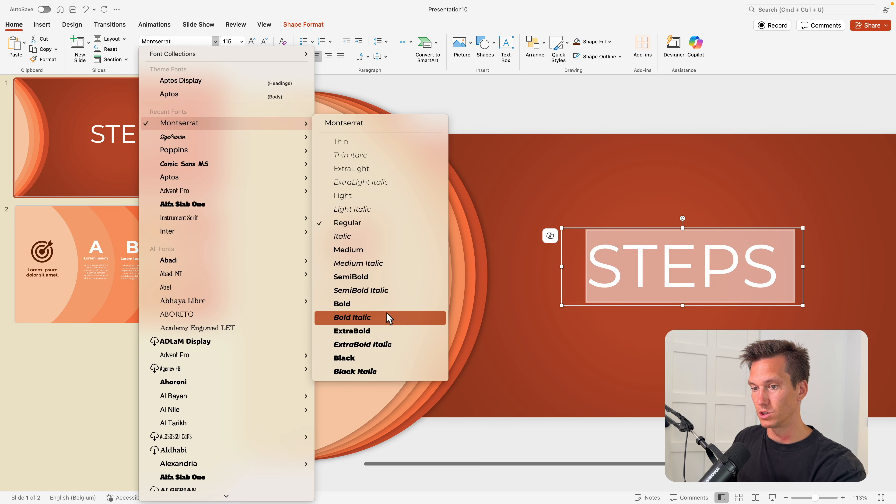
{"action": "left_click", "coordinate": [352, 317]}
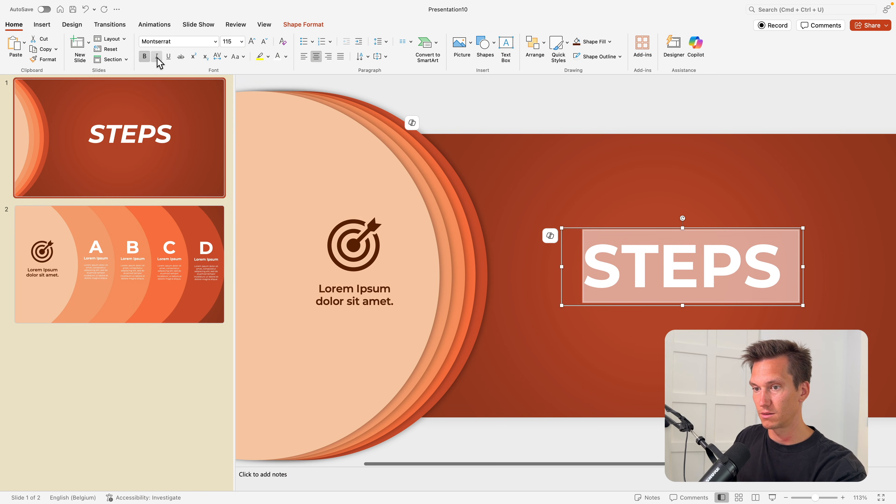
{"action": "left_click", "coordinate": [216, 41]}
{"action": "type", "text": "A"}
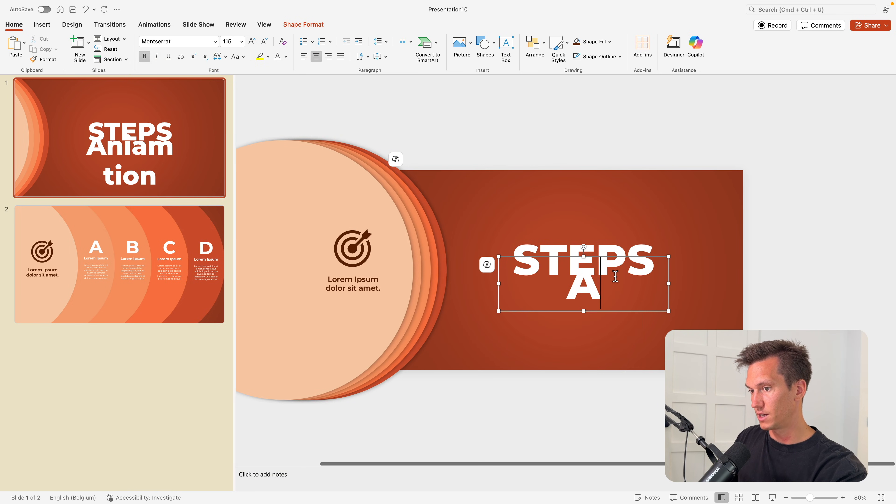
Step: Add a yellow SignPainter 'Animation' line, spelled correctly, placed beneath STEPS
{"action": "type", "text": "nimateion"}
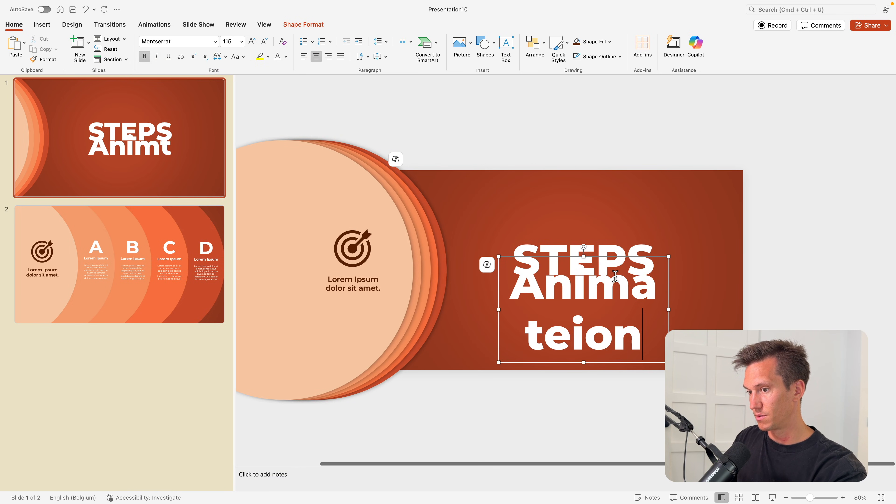
{"action": "left_click", "coordinate": [265, 41]}
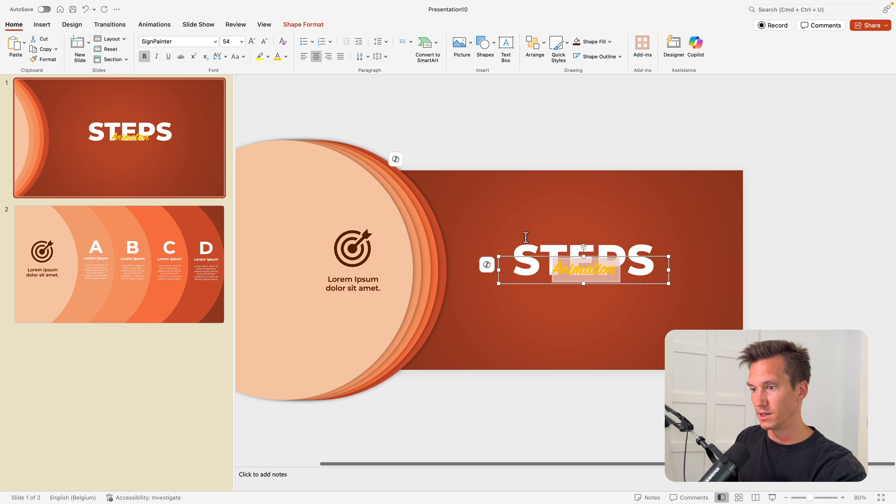
{"action": "left_click_drag", "start_coordinate": [578, 269], "coordinate": [601, 291]}
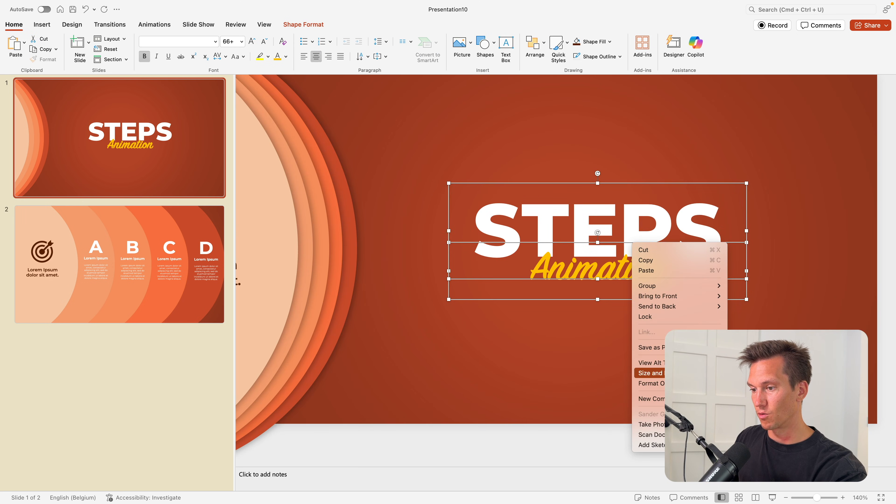
Step: Give the STEPS title an outer preset shadow via Text Effects
{"action": "left_click", "coordinate": [650, 372]}
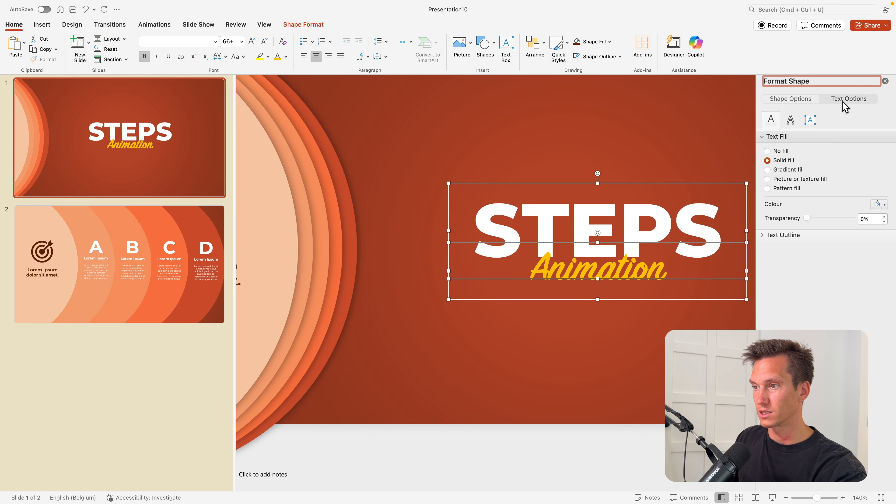
{"action": "left_click", "coordinate": [790, 119]}
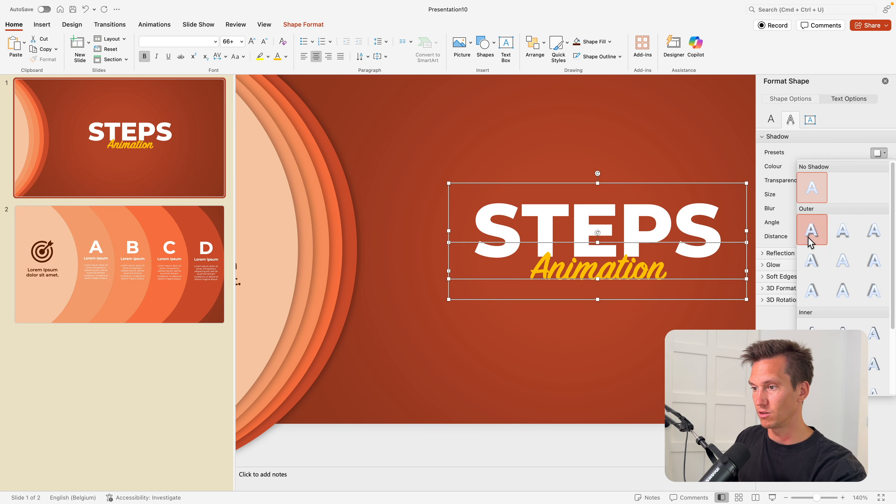
{"action": "left_click", "coordinate": [812, 229]}
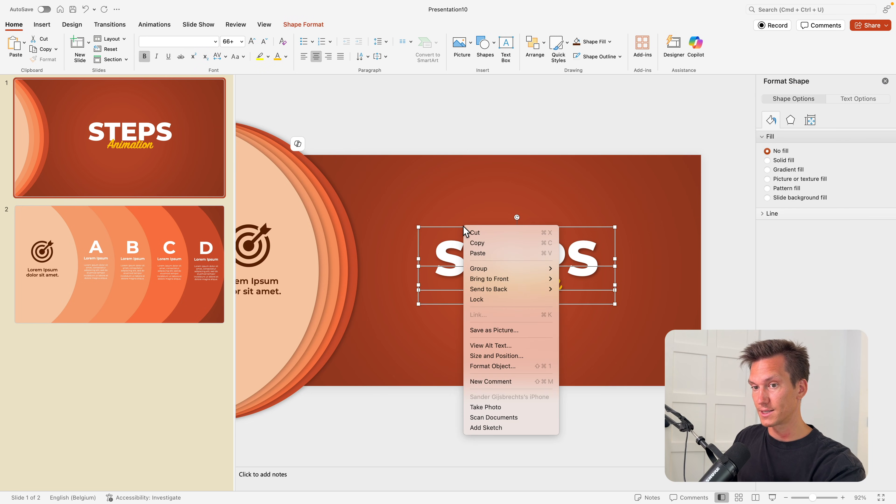
Step: Make slide 2 transition in with Morph
{"action": "left_click", "coordinate": [317, 286]}
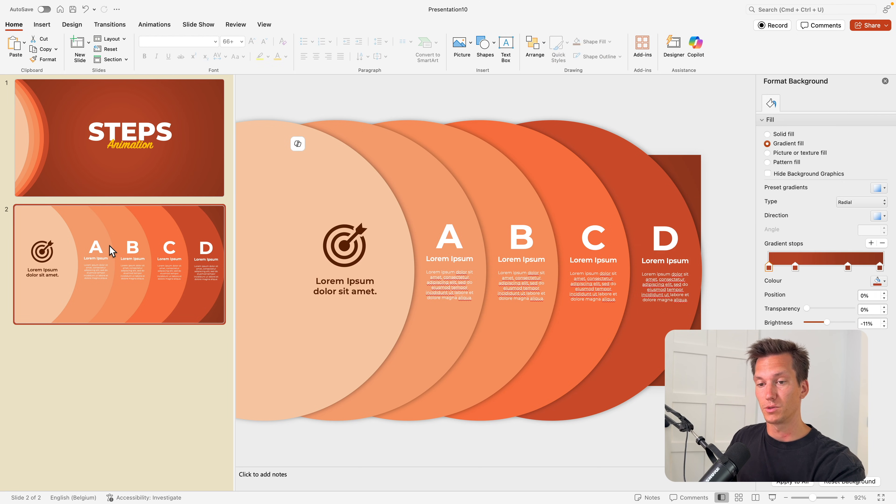
{"action": "mouse_move", "coordinate": [133, 29]}
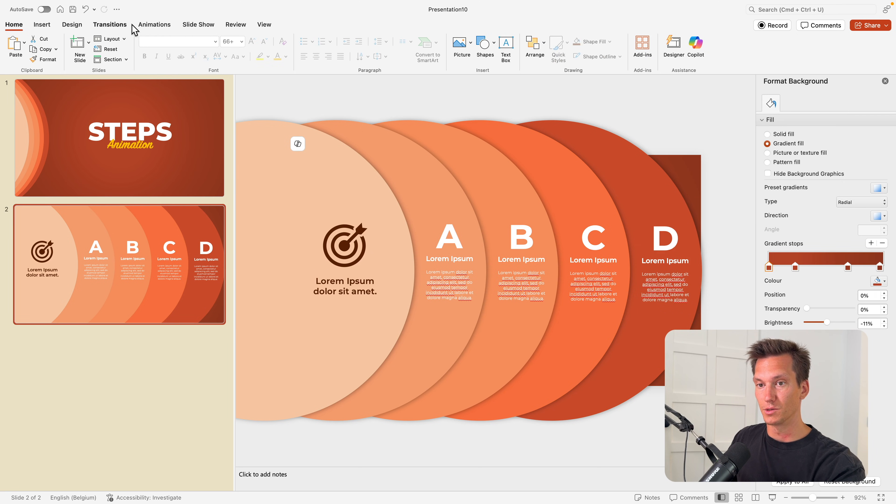
{"action": "left_click", "coordinate": [110, 24]}
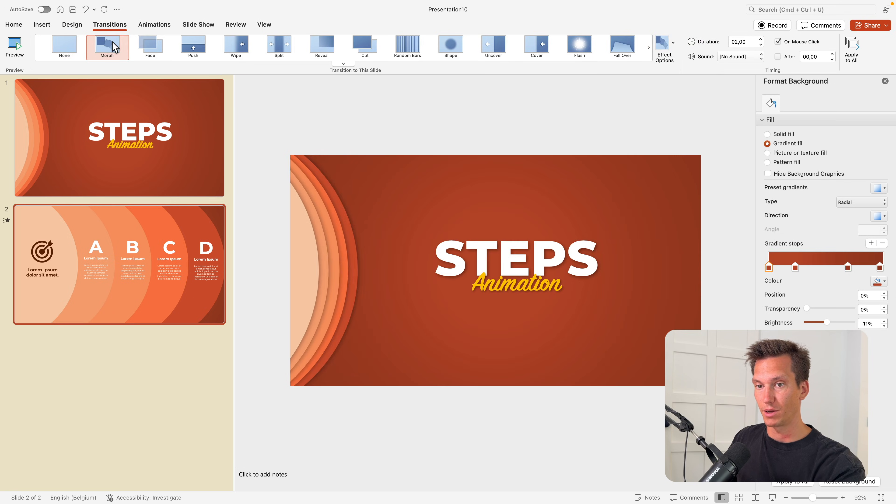